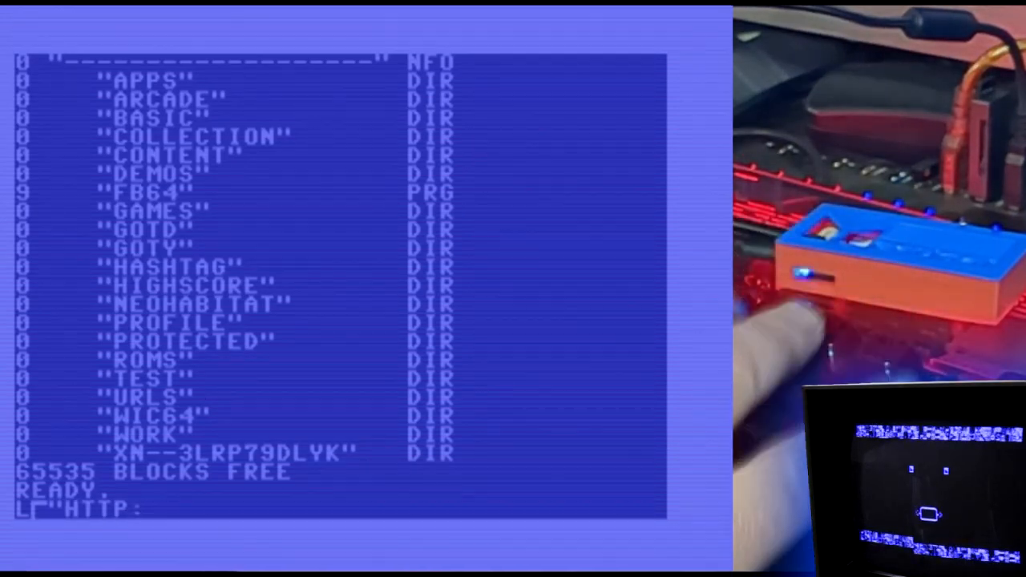
pyautogui.write('//TECH.CITY')
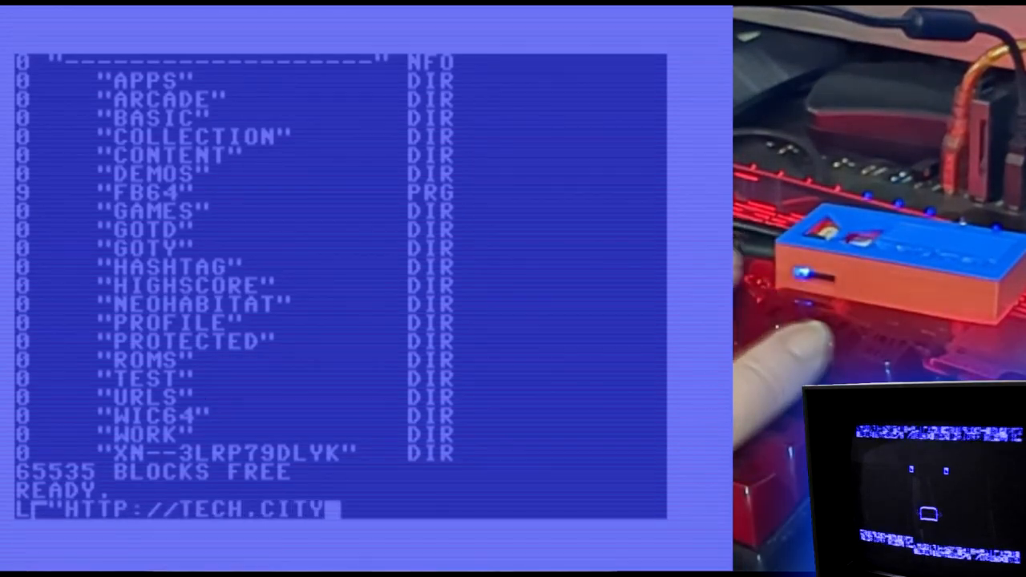
pyautogui.write('XEN.NET/M6')
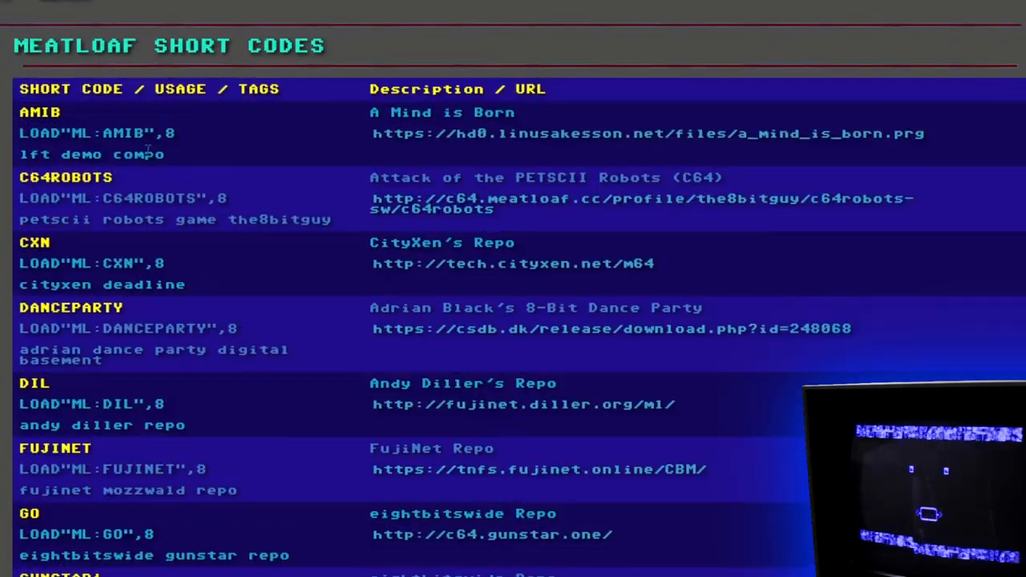
pyautogui.scroll(-3)
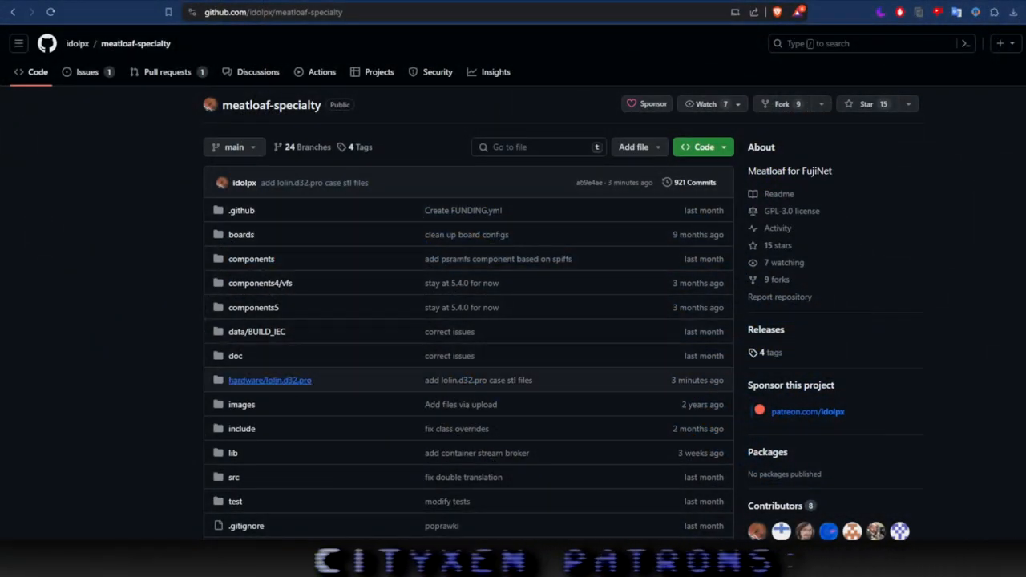
# Open the hardware/lolin-d32-pro folder in the repository file list
pyautogui.click(269, 380)
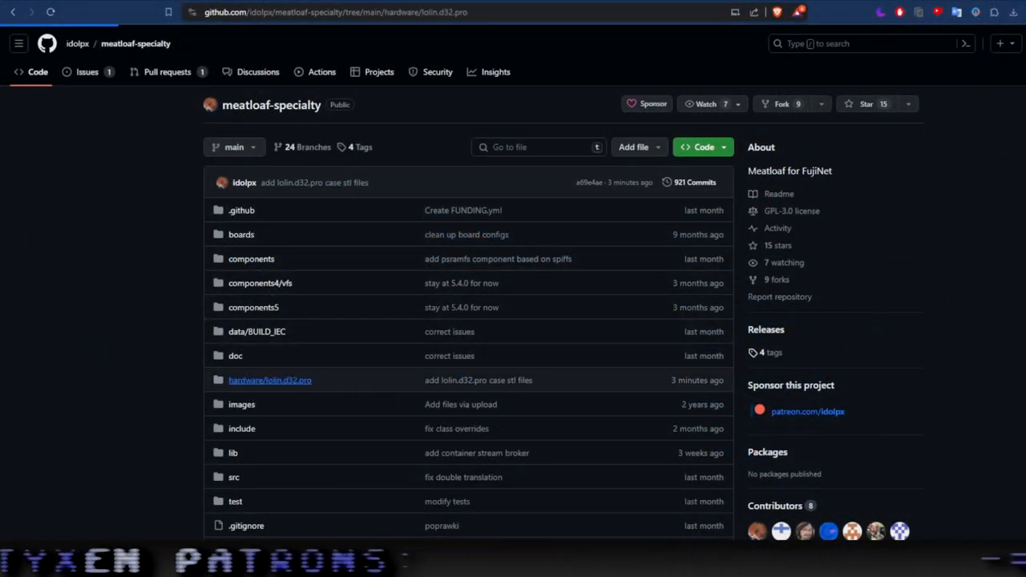
pyautogui.click(270, 380)
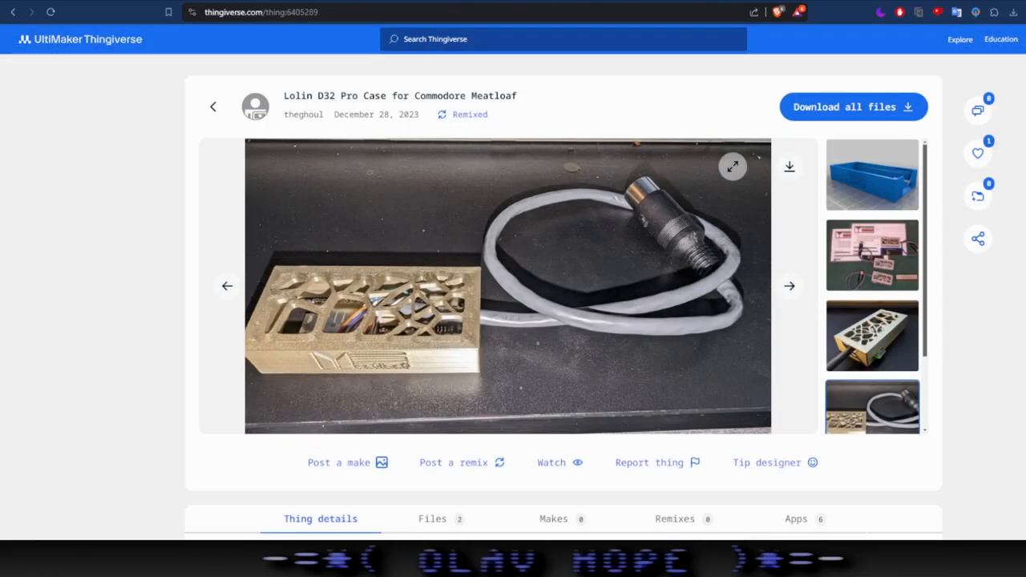
# View another photo of the printed Lolin D32 Pro case from the thumbnail strip
pyautogui.scroll(-3)
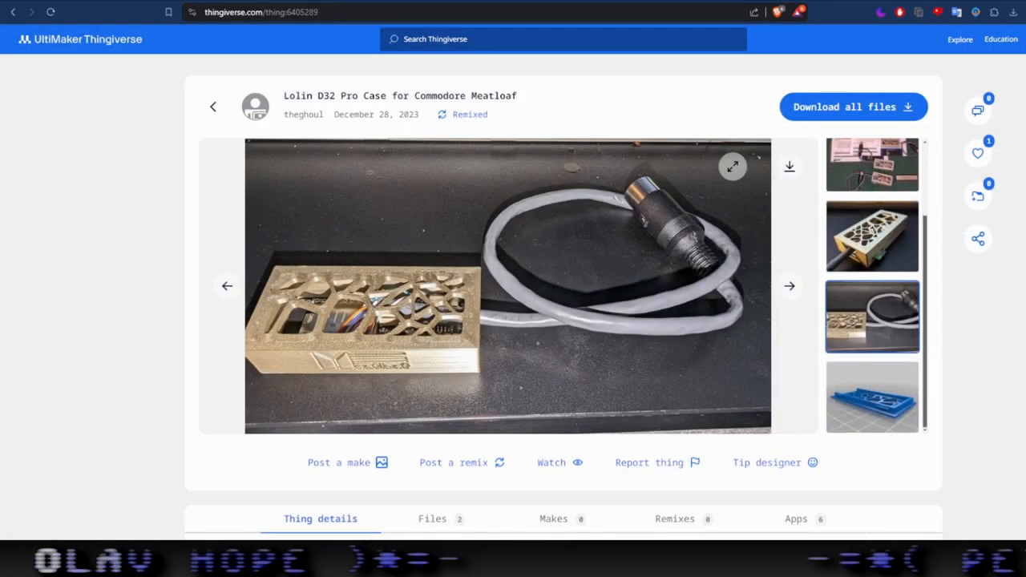
pyautogui.click(872, 398)
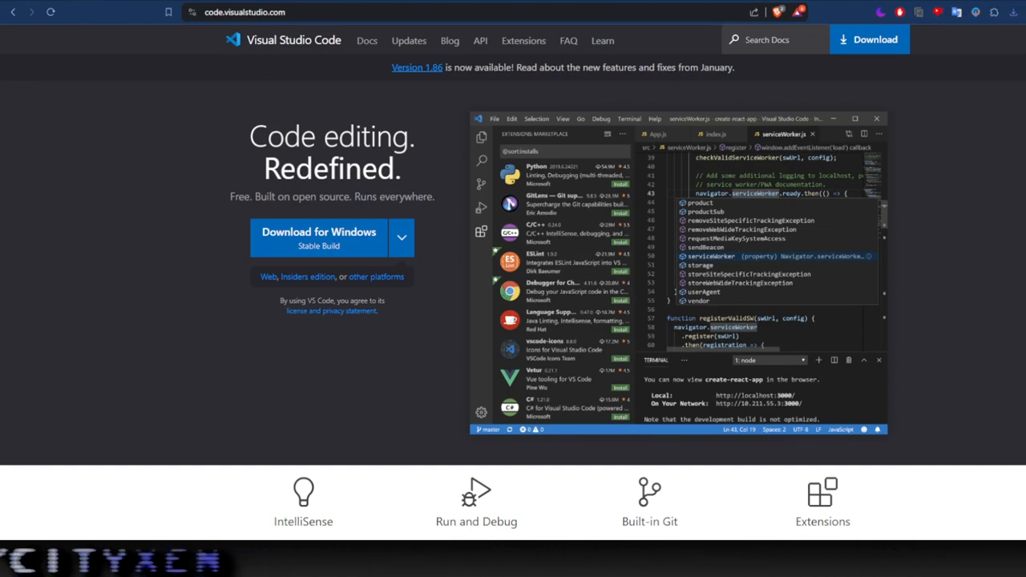
pyautogui.click(401, 238)
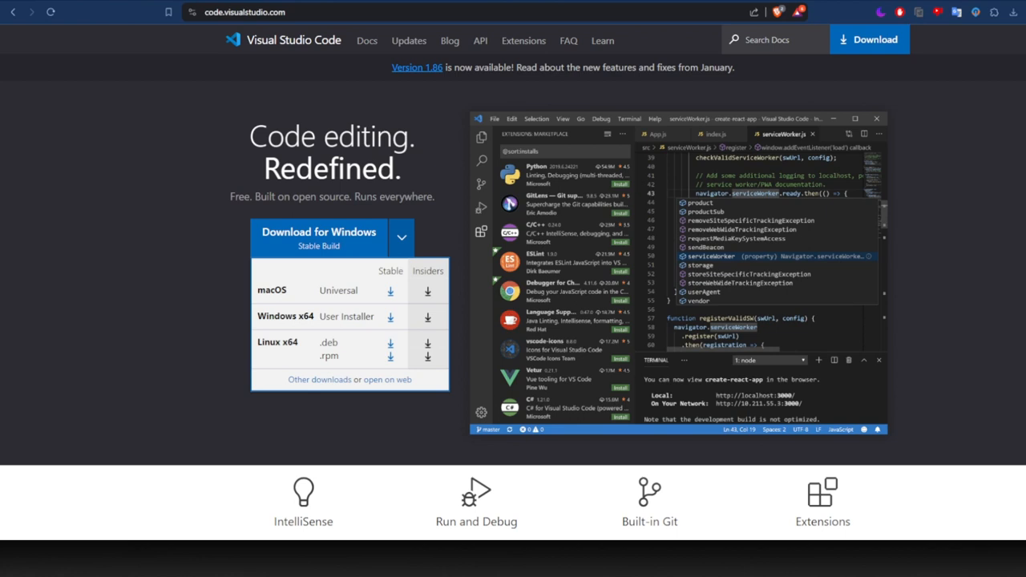
pyautogui.click(401, 237)
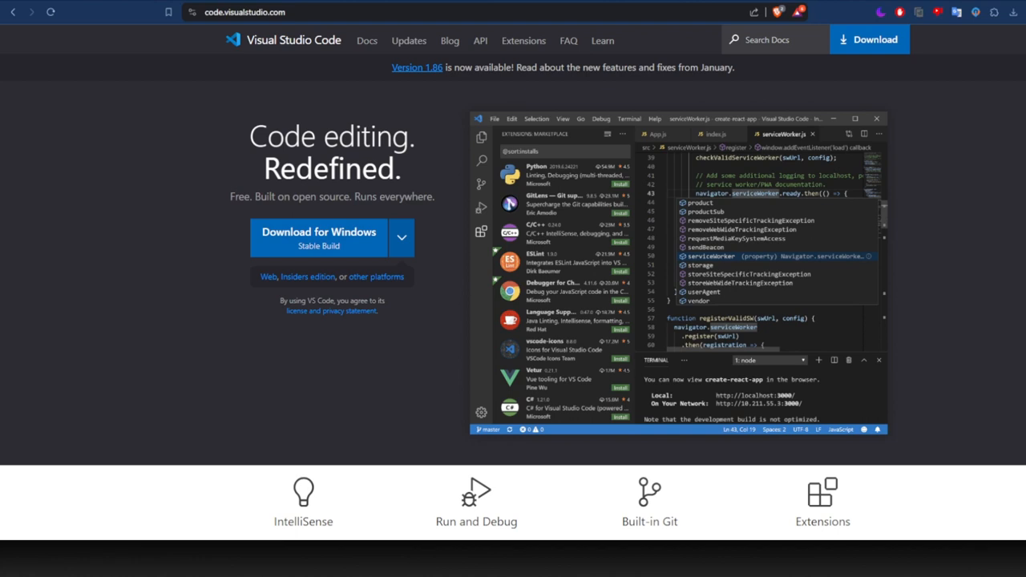
pyautogui.click(401, 237)
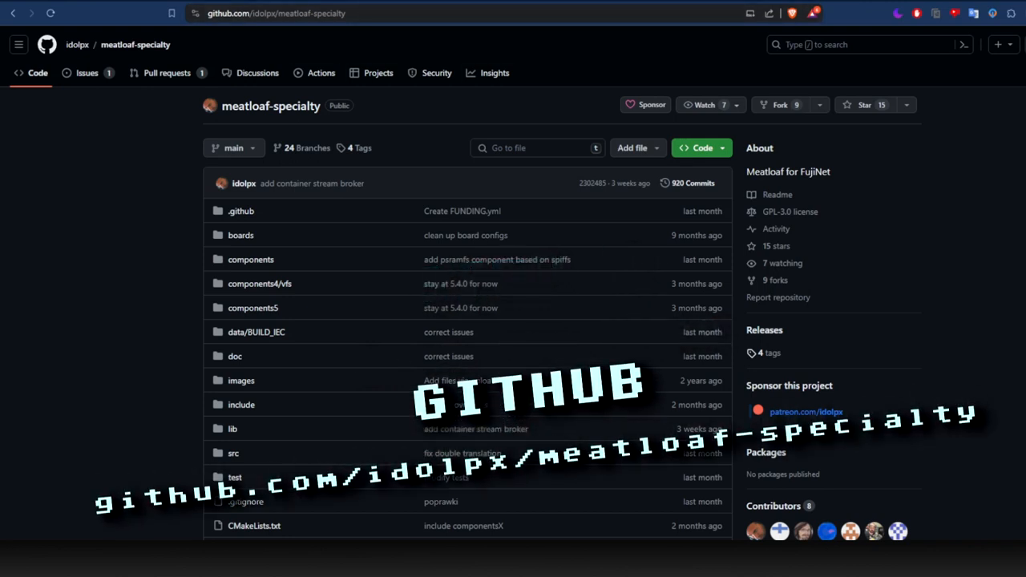
# Go to the meatloaf-specialty repository page on GitHub
pyautogui.click(696, 148)
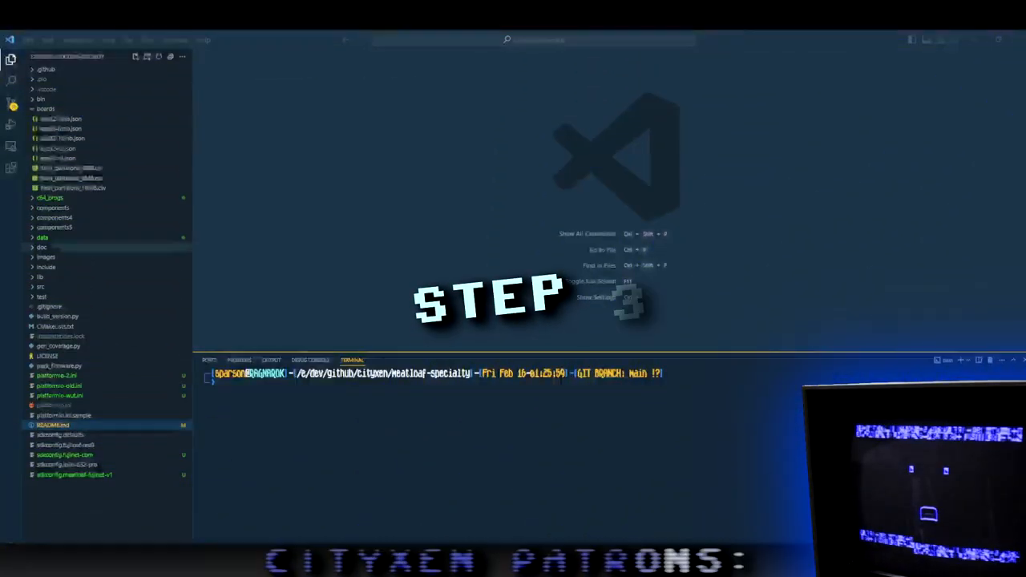
# Find the PlatformIO IDE extension in the marketplace by searching 'platform' and install it
pyautogui.click(11, 169)
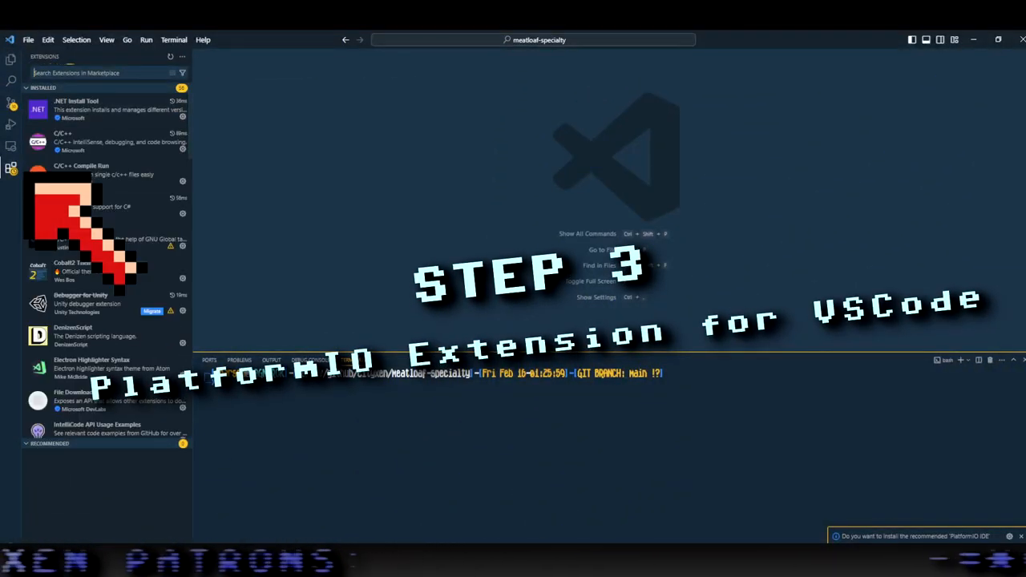
pyautogui.write('platfo')
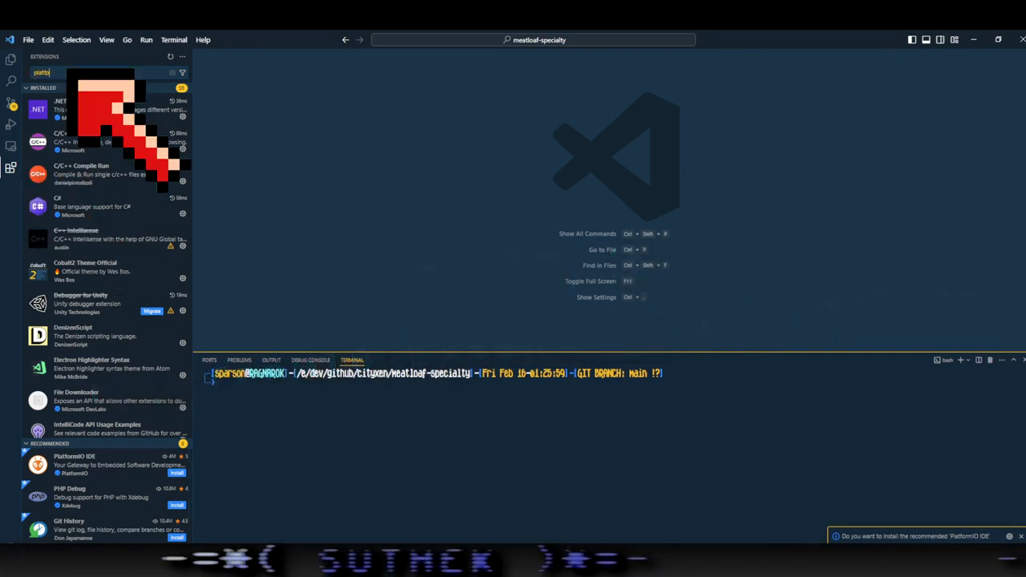
pyautogui.write('platform')
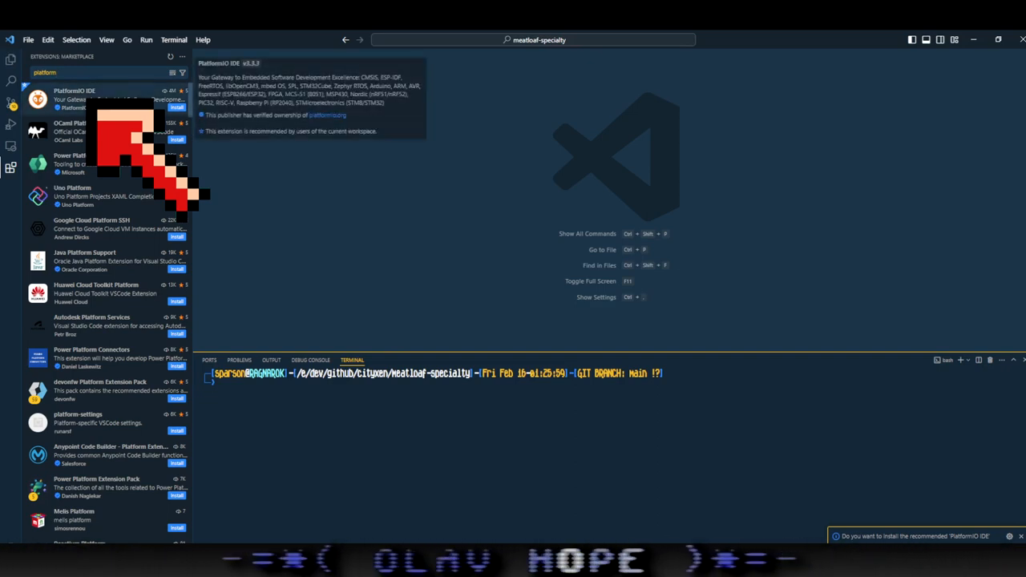
pyautogui.click(74, 90)
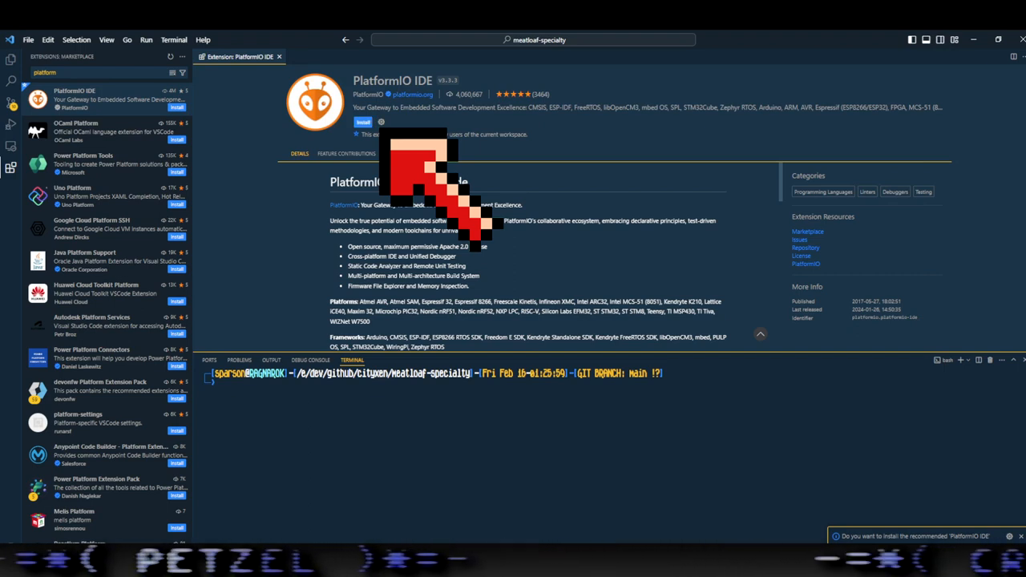
pyautogui.click(362, 122)
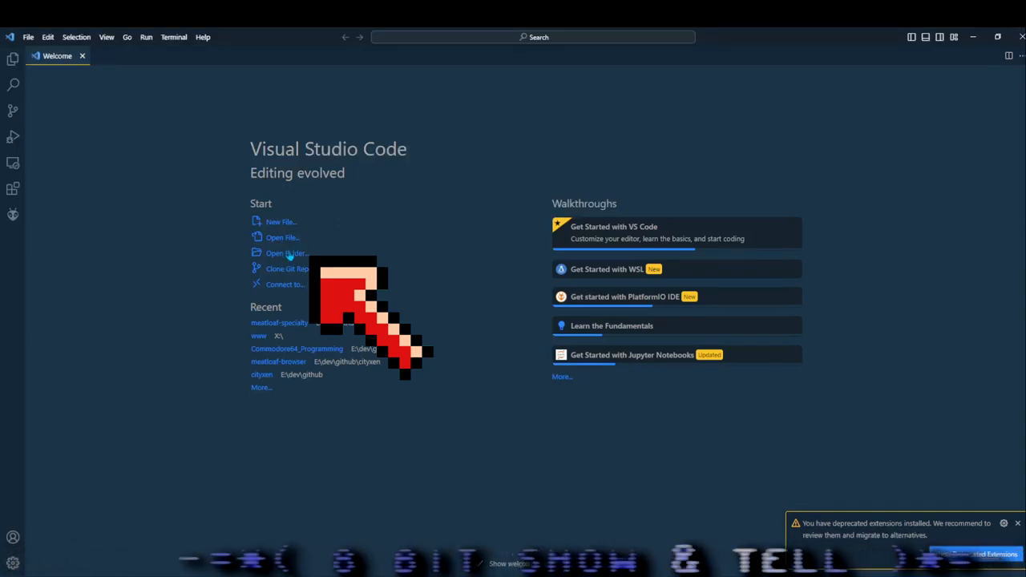
# Open the meatloaf-specialty repository folder from disk as the workspace
pyautogui.click(282, 253)
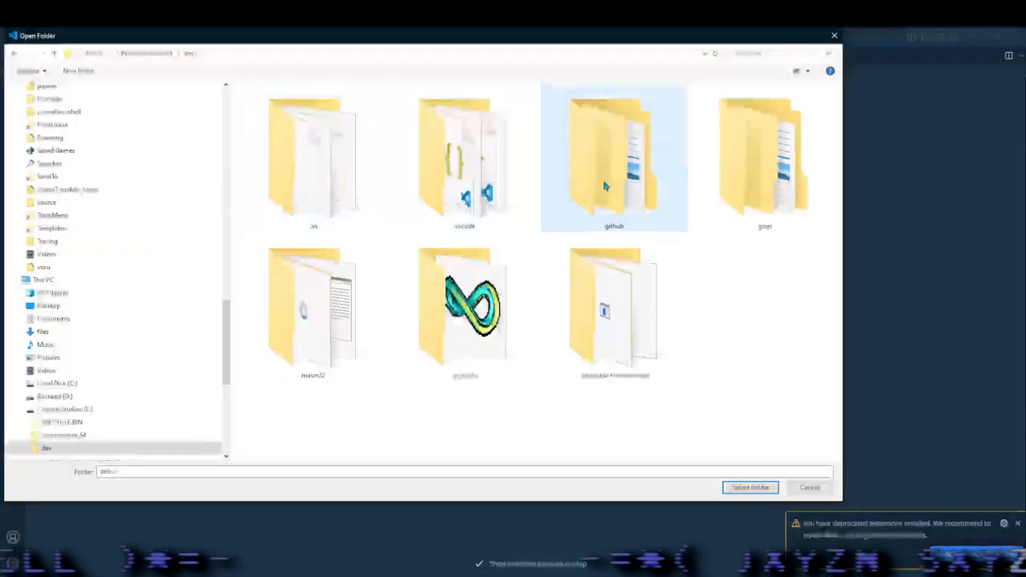
pyautogui.doubleClick(612, 157)
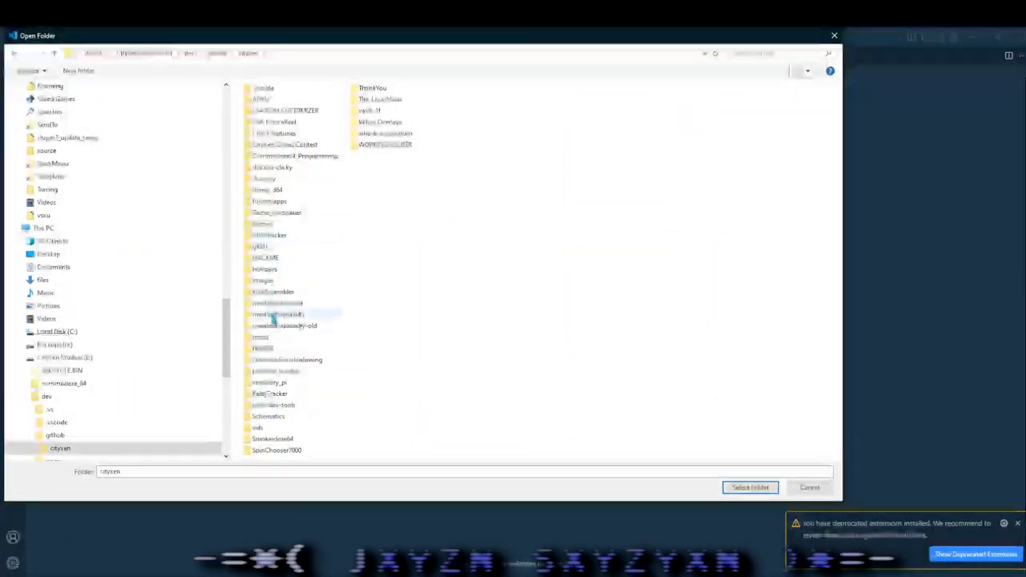
pyautogui.click(750, 488)
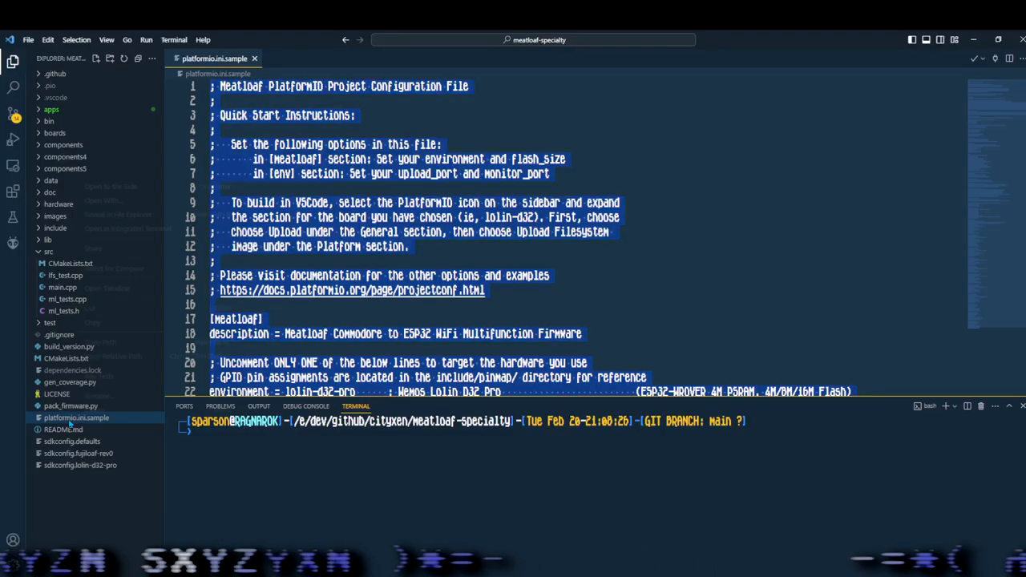
# Copy platformio.ini.sample, paste it and rename the copy to platformio.ini
pyautogui.rightClick(76, 417)
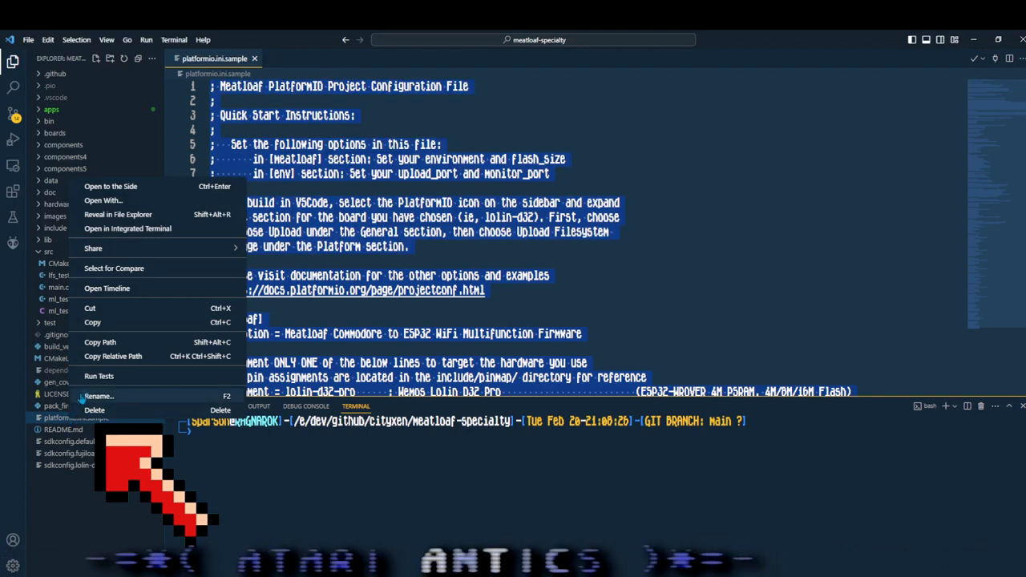
pyautogui.moveTo(99, 343)
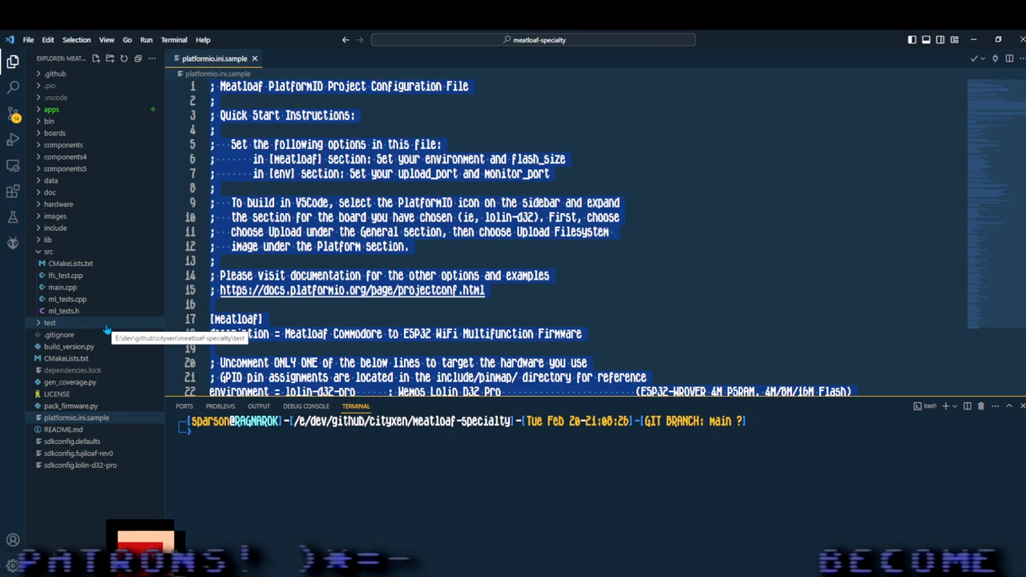
pyautogui.rightClick(50, 322)
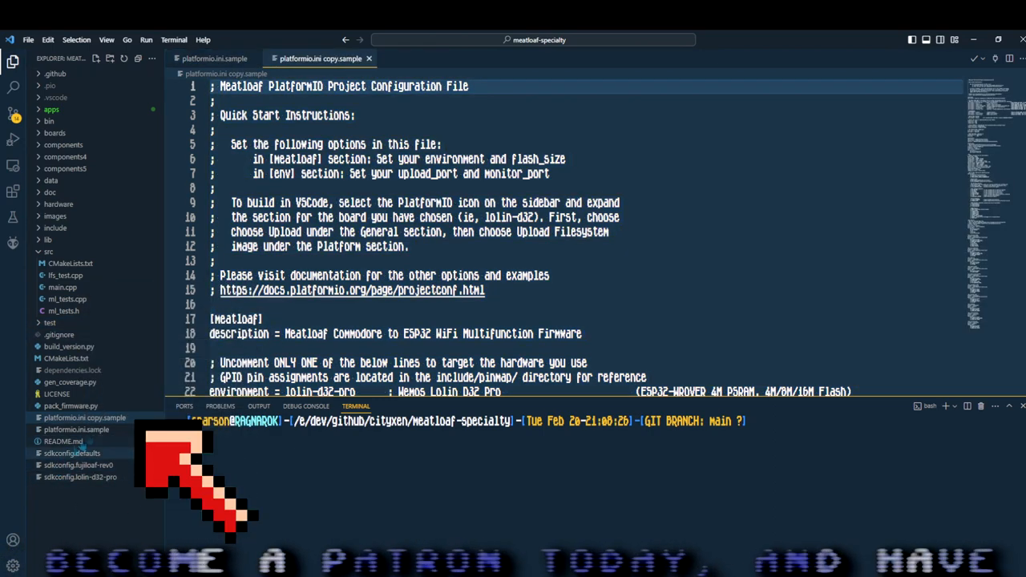
pyautogui.rightClick(85, 417)
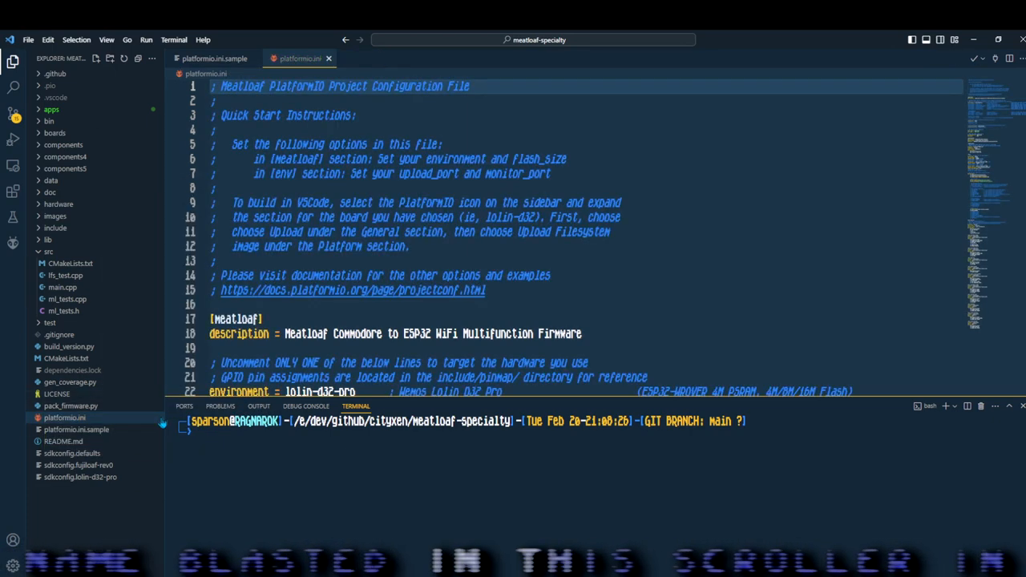
pyautogui.scroll(-3)
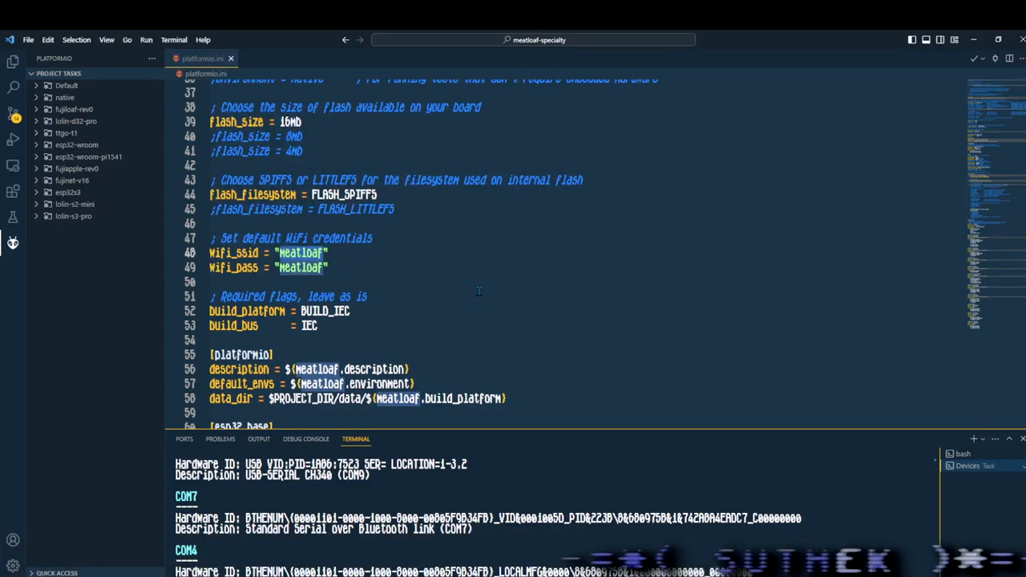
# Replace the wifi_ssid value in platformio.ini with 'Mind killer 2.4'
pyautogui.write('Mind Killer')
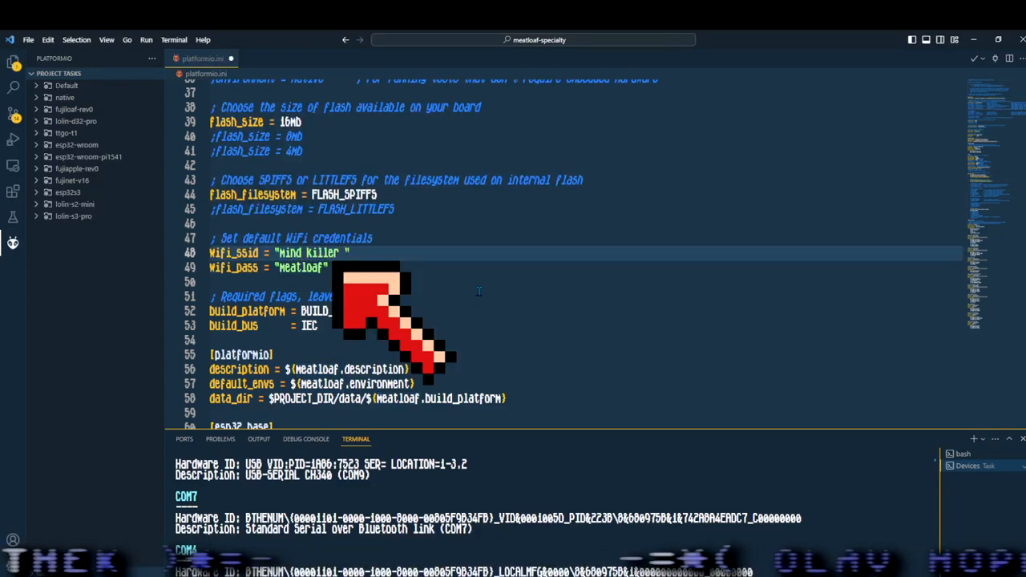
pyautogui.write('2.4')
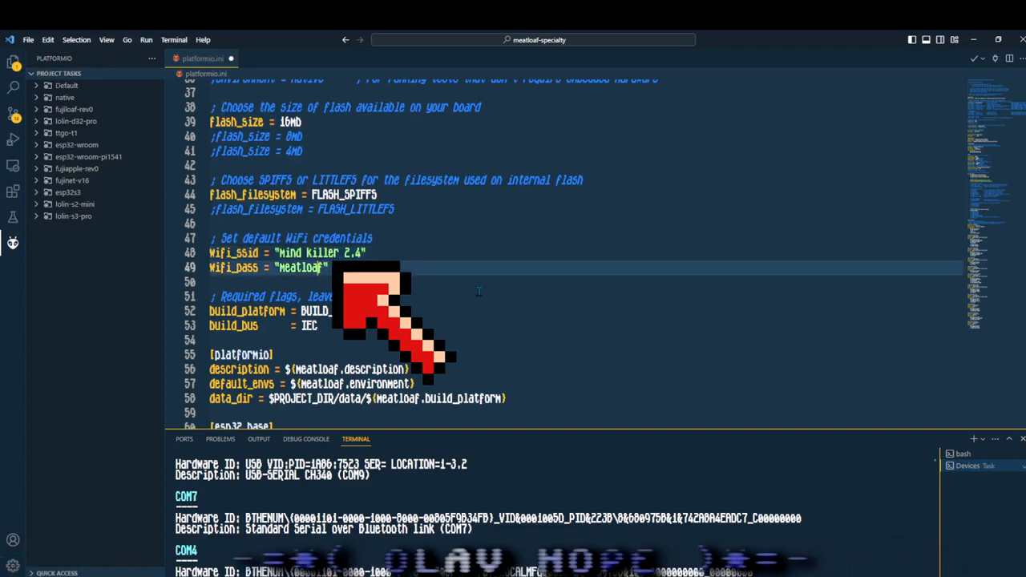